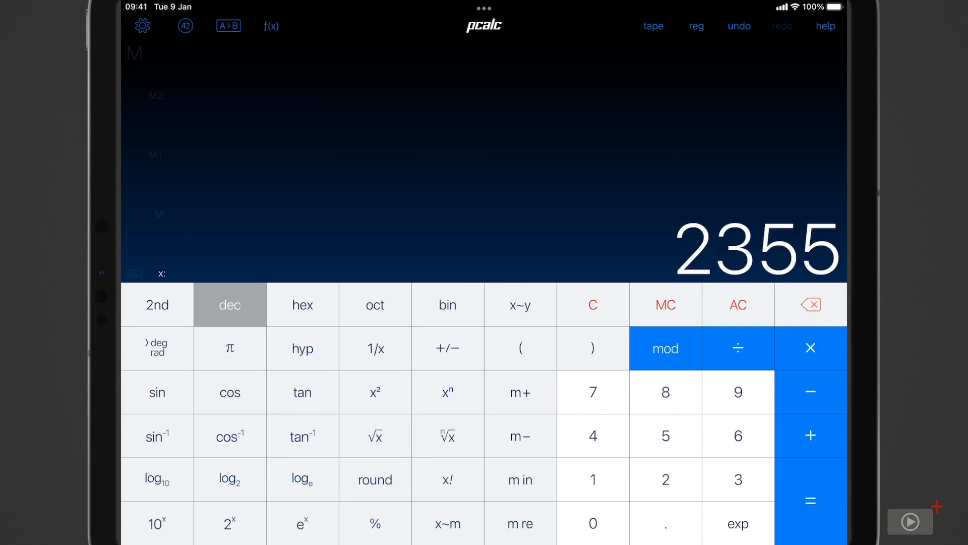
# Show the calculation tape listing 785 × 3 = 2355 beside the keypad
pyautogui.click(653, 26)
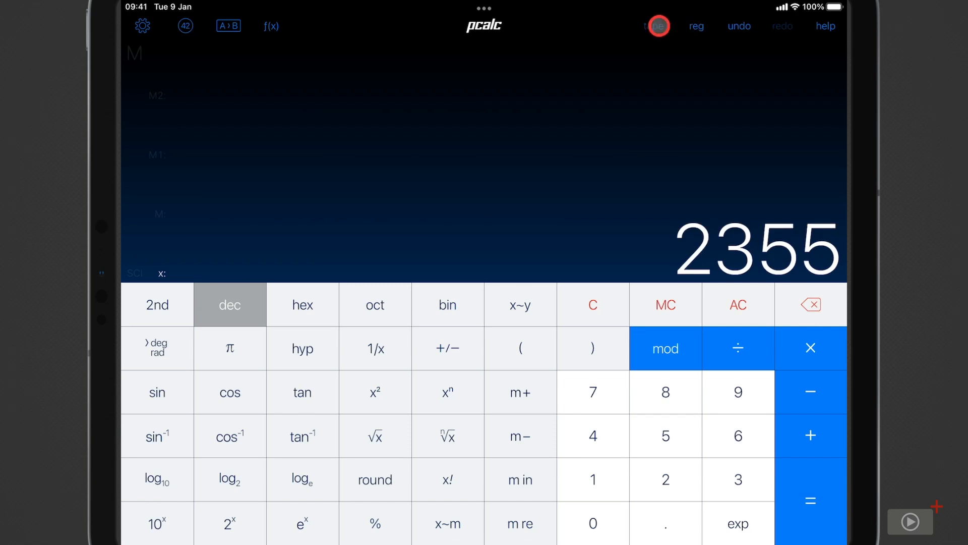
pyautogui.click(653, 26)
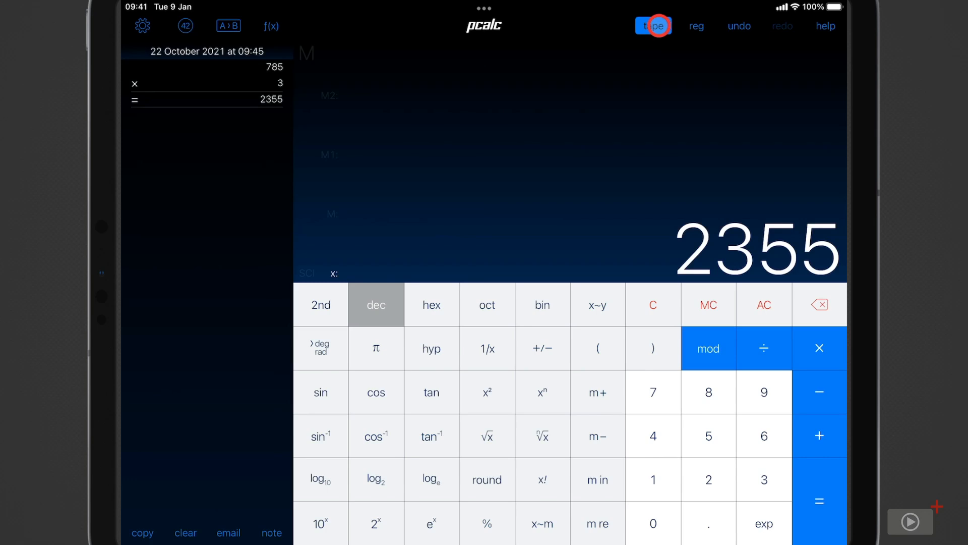
# Compute 14 + 6 × 9 ÷ 8 = 20.75, then square 74 to get 5476 on the tape
pyautogui.click(652, 436)
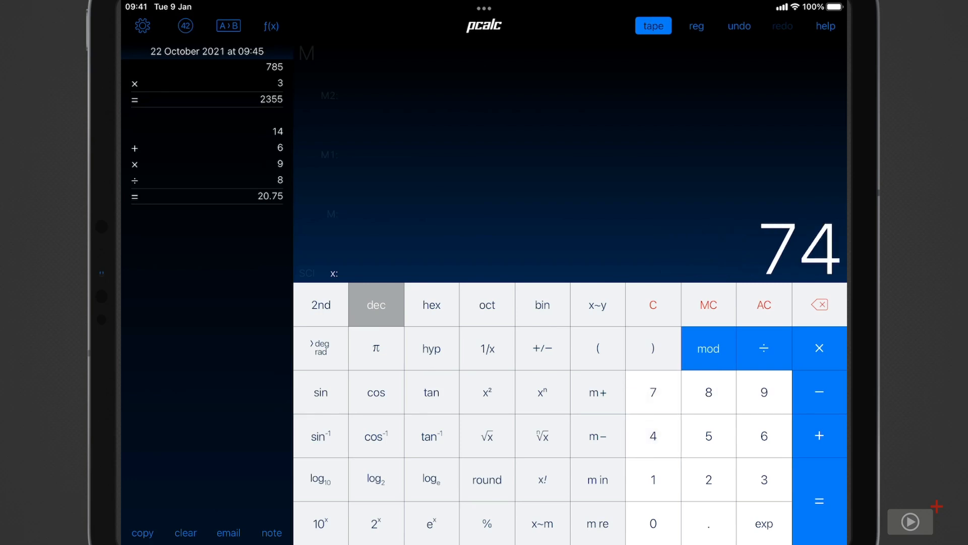
pyautogui.click(486, 391)
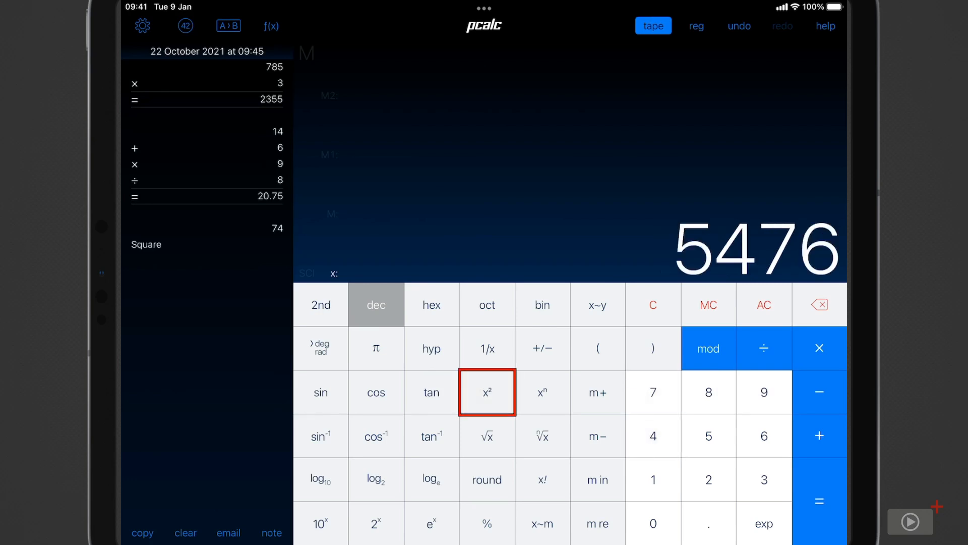
pyautogui.click(486, 392)
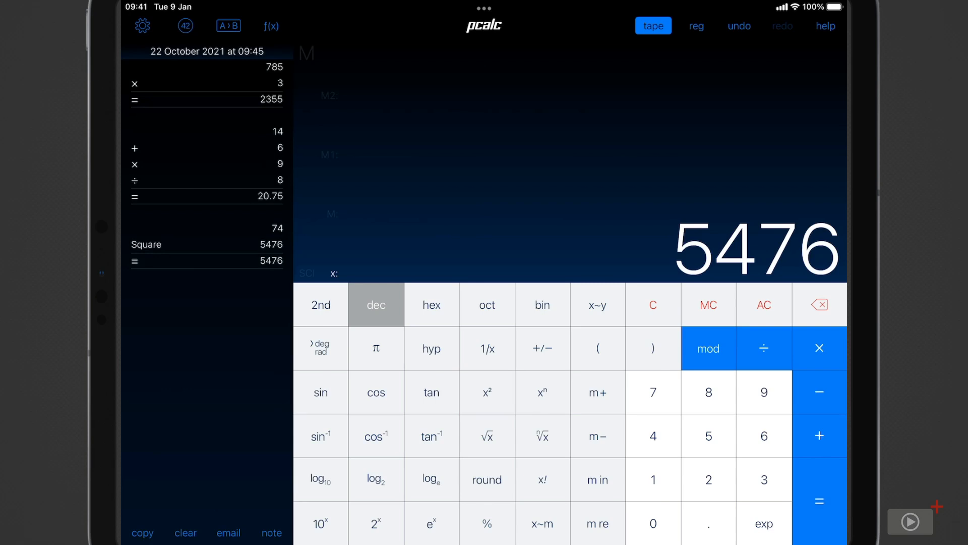
pyautogui.click(528, 247)
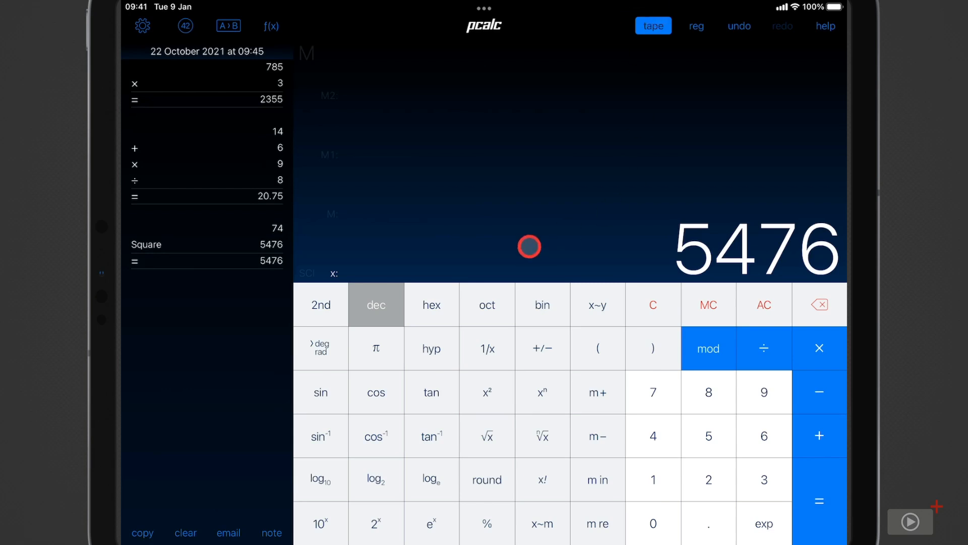
# Undo the squaring of 74 so the tape ends at 20.75 again
pyautogui.click(738, 26)
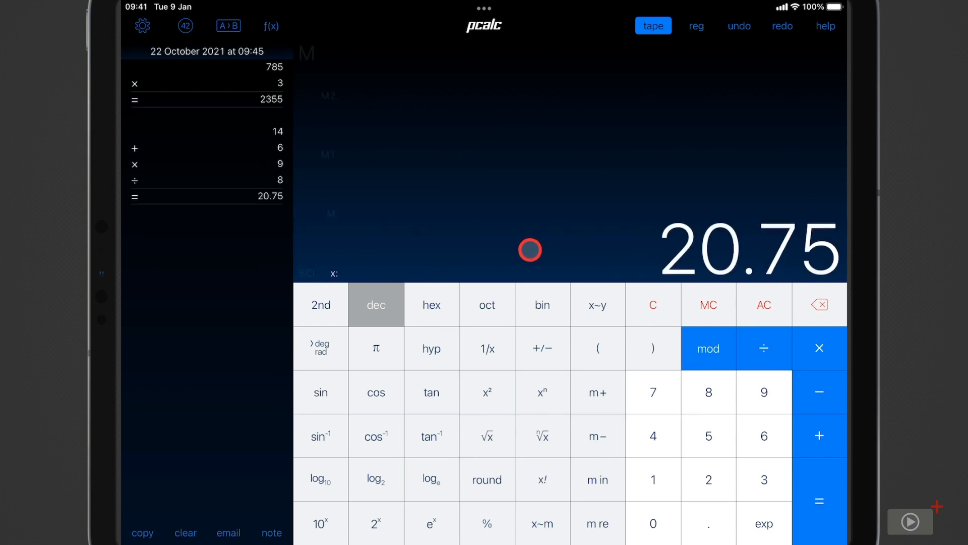
pyautogui.click(431, 304)
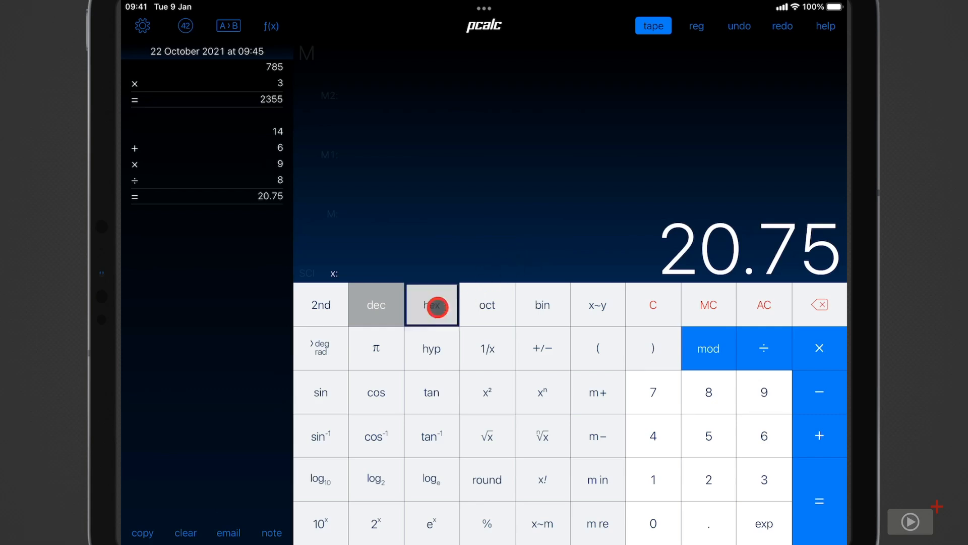
# View 20.75 in octal (25), then return to decimal showing 21
pyautogui.click(486, 304)
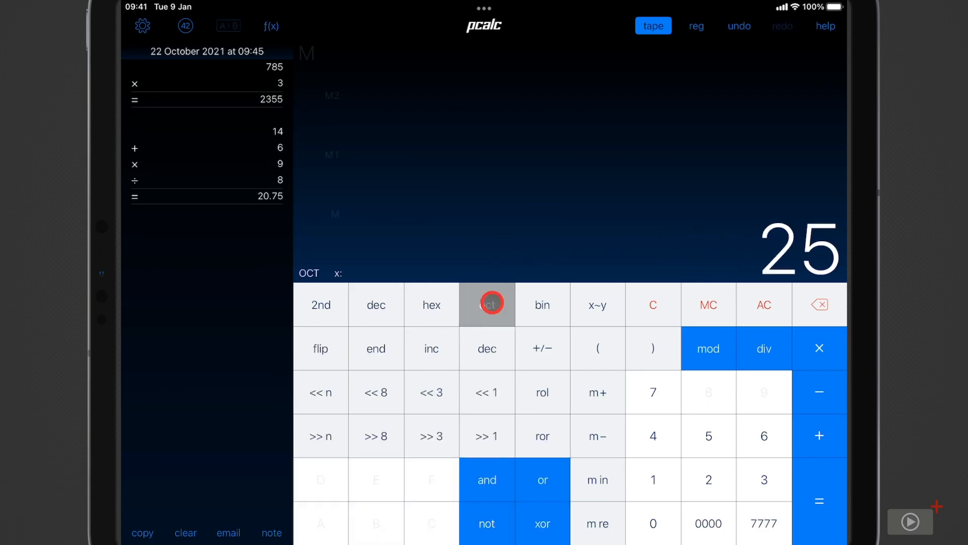
pyautogui.click(541, 305)
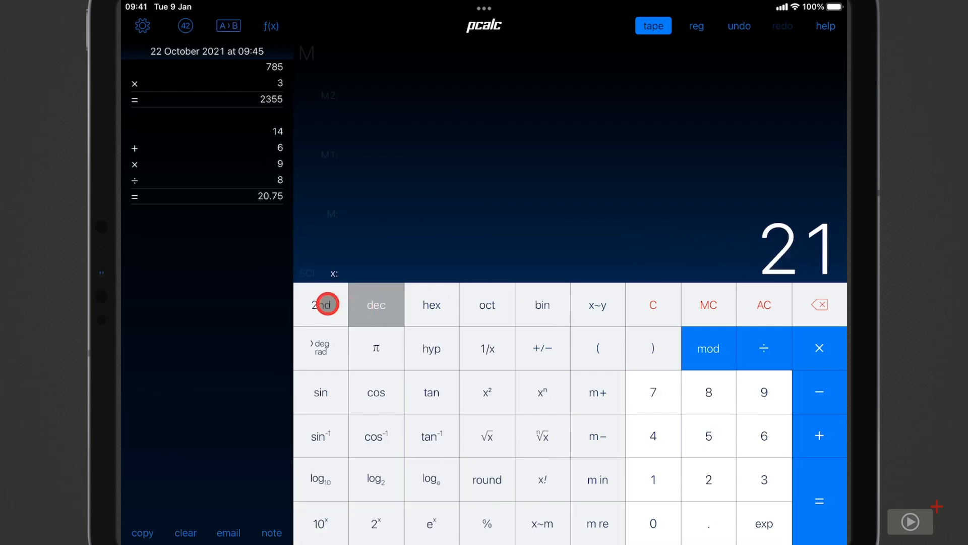
# Enter 7 exp 5 = 700000, then clear everything so the tape is empty and display reads 0
pyautogui.click(321, 304)
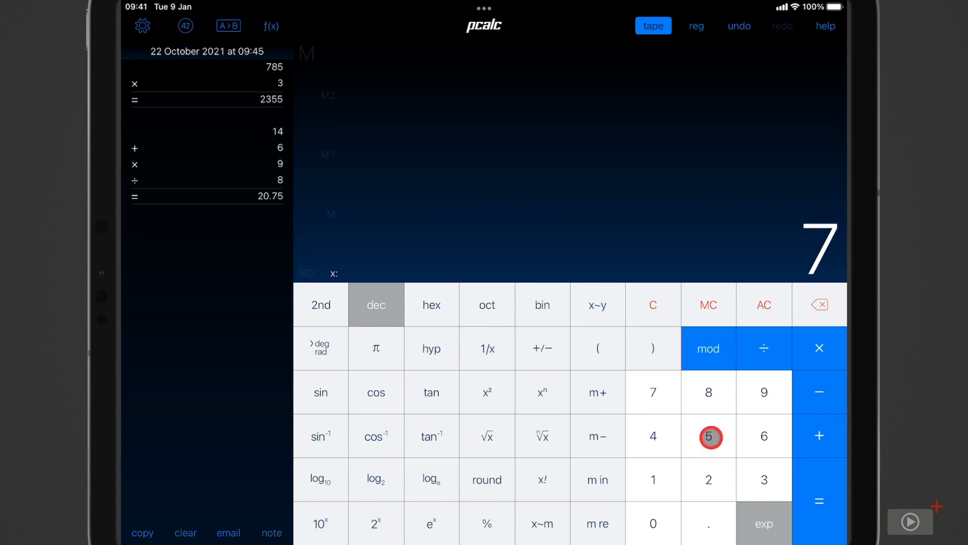
pyautogui.click(819, 498)
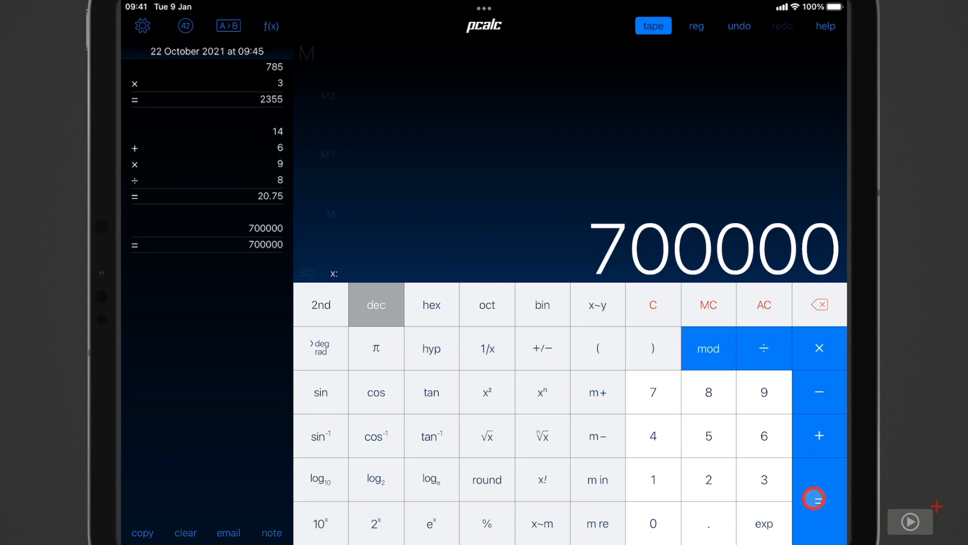
pyautogui.click(763, 304)
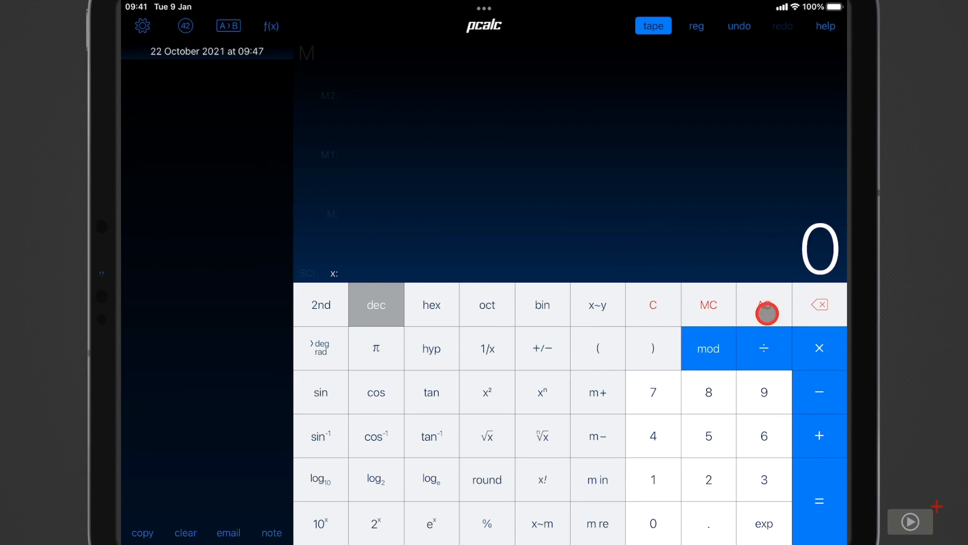